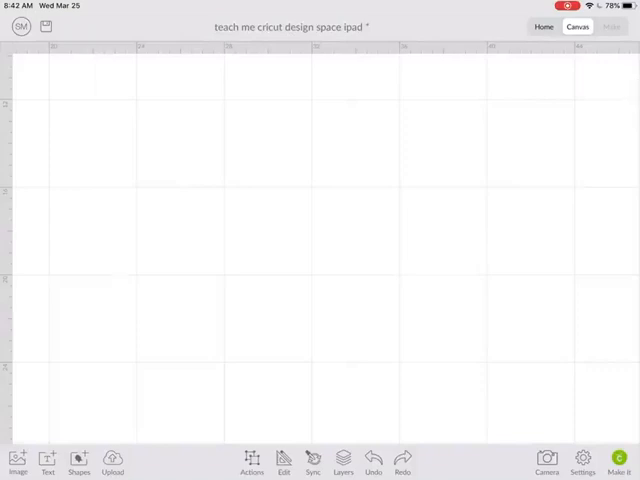
- Show the basic shapes collection over the empty canvas
left_click(79, 462)
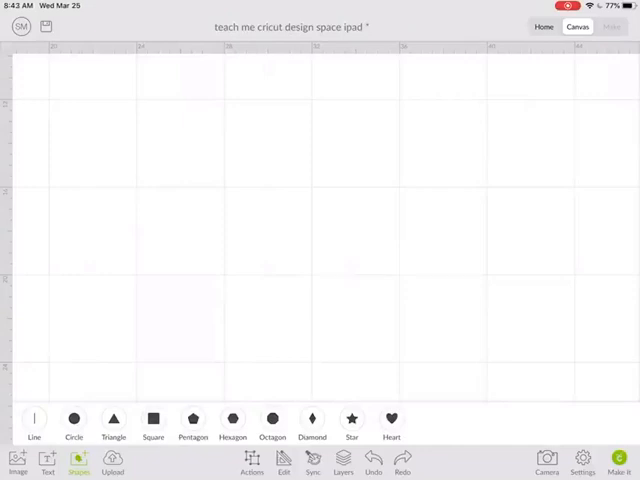
- Add a circle, stretch it into a tall dark grey oval on the left, then add a square
left_click(73, 419)
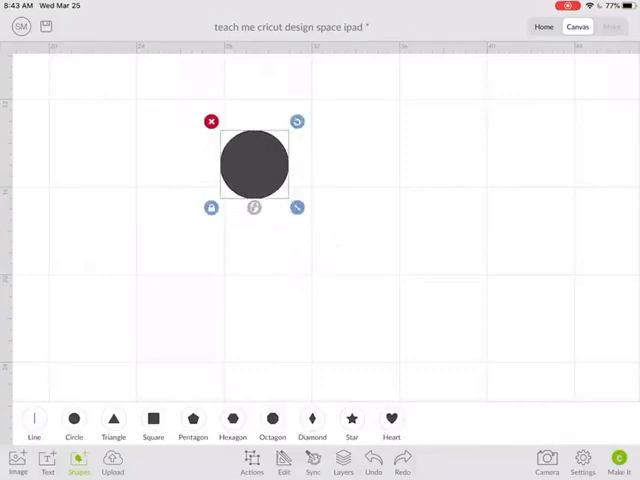
left_click(450, 300)
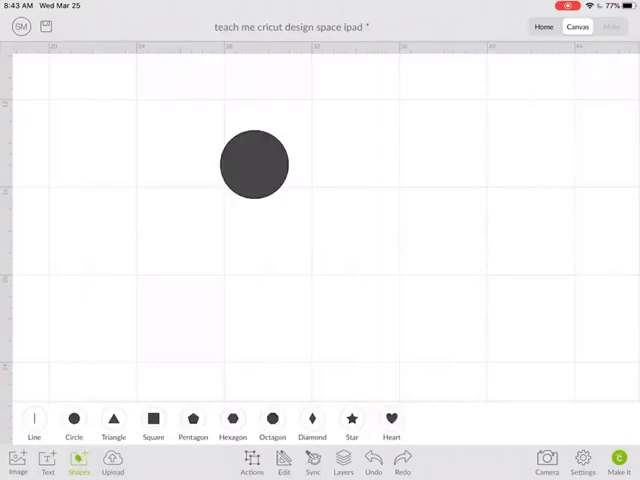
left_click(254, 164)
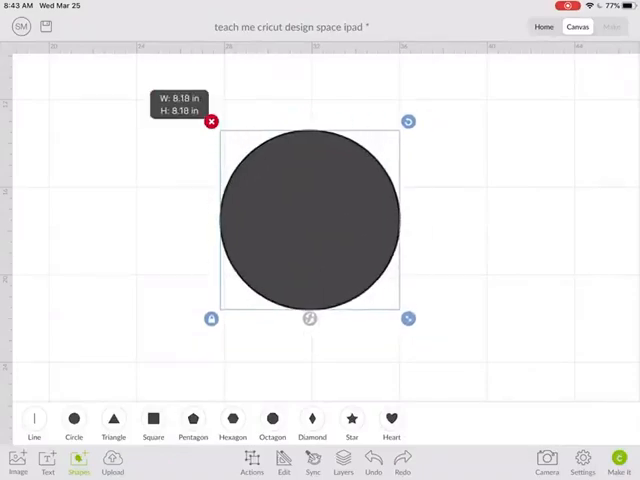
left_click_drag(408, 318, 360, 271)
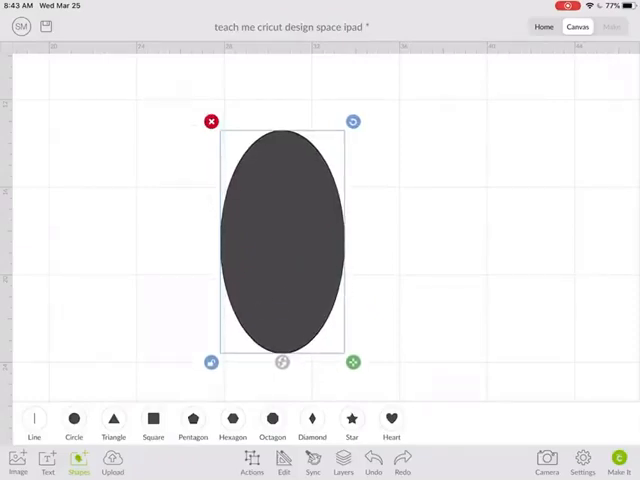
left_click_drag(282, 240, 155, 212)
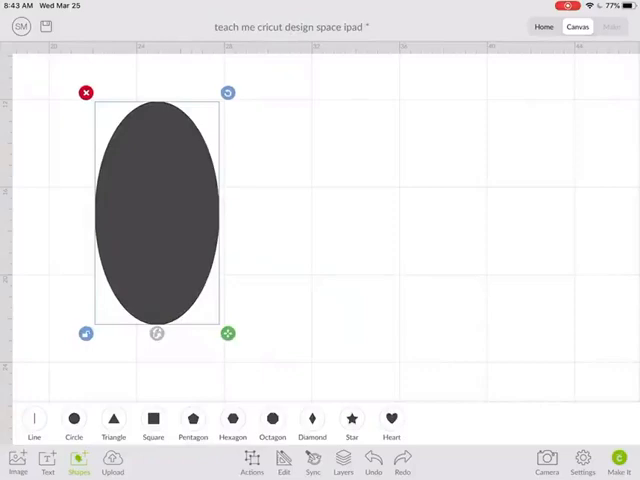
left_click(152, 419)
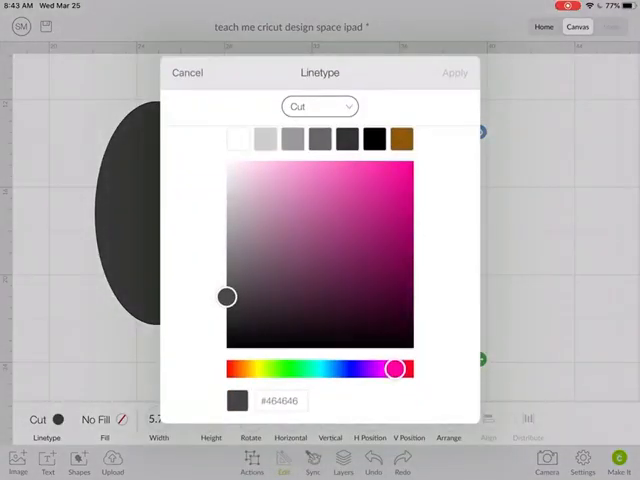
- Colour the square magenta and resize it to a 5 wide by 7 tall rectangle
left_click(368, 224)
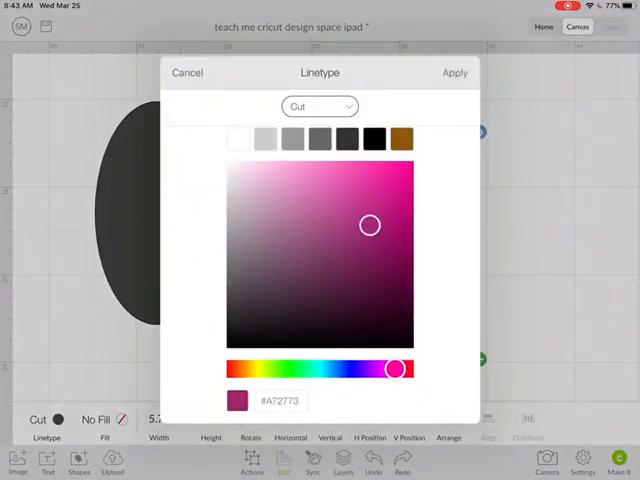
left_click(454, 72)
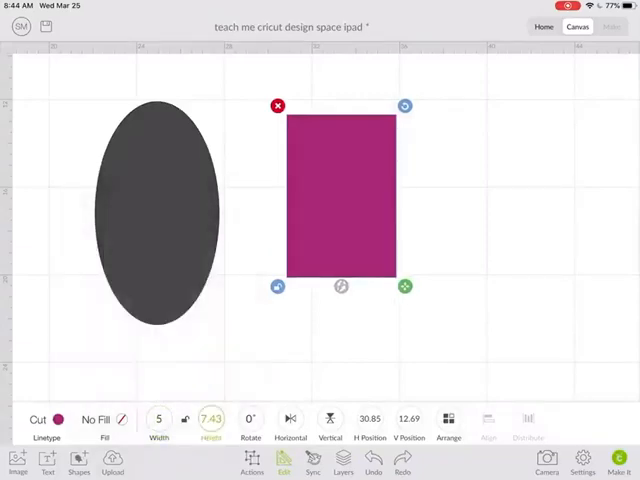
left_click(210, 418)
type("7")
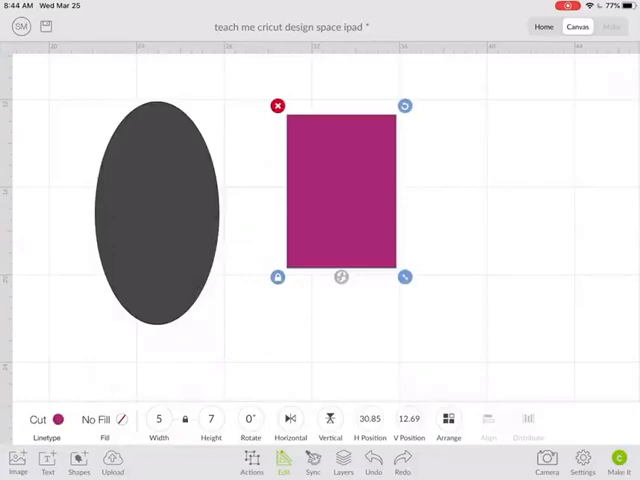
left_click(250, 418)
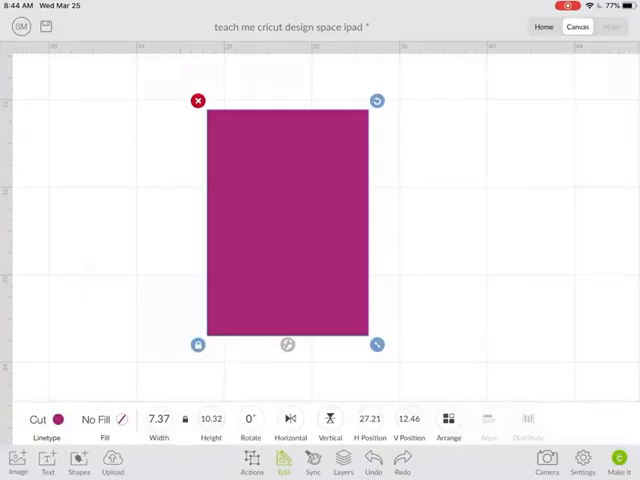
- Add a vertical line and recolour the rectangle light blue
left_click(78, 465)
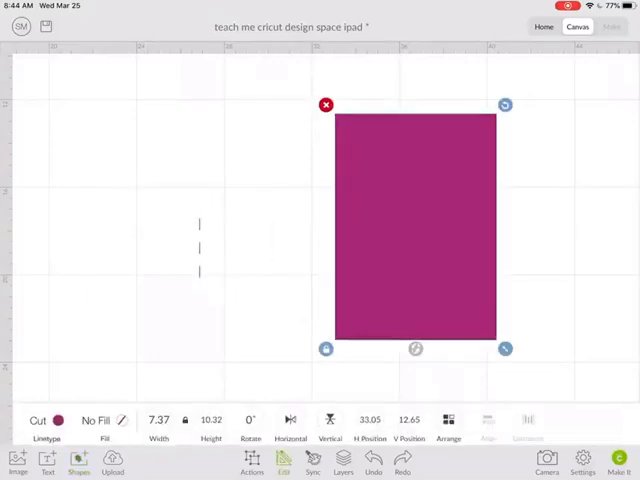
left_click(58, 419)
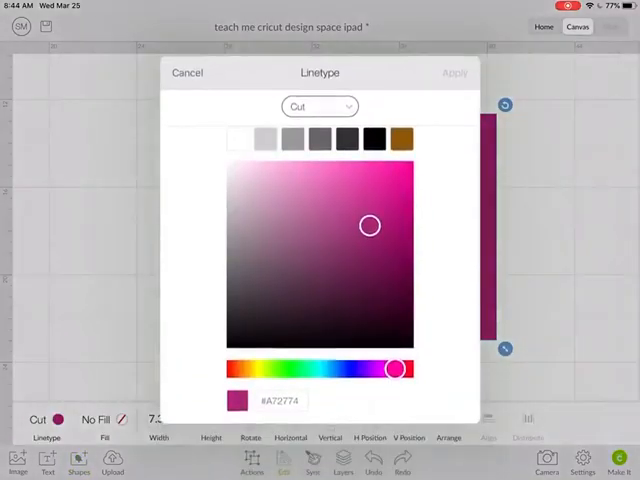
left_click_drag(393, 369, 322, 369)
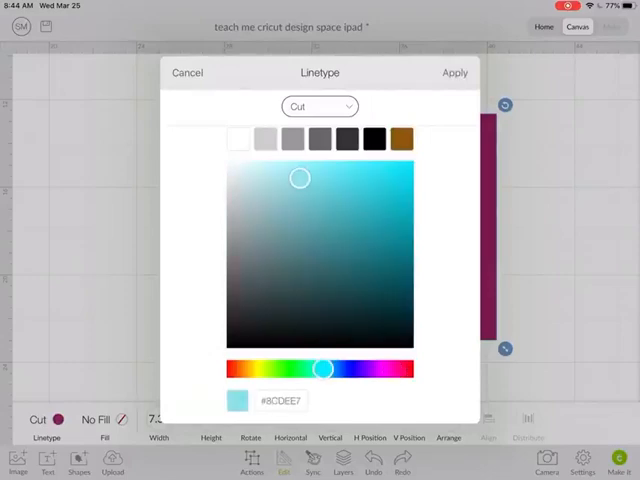
left_click(454, 72)
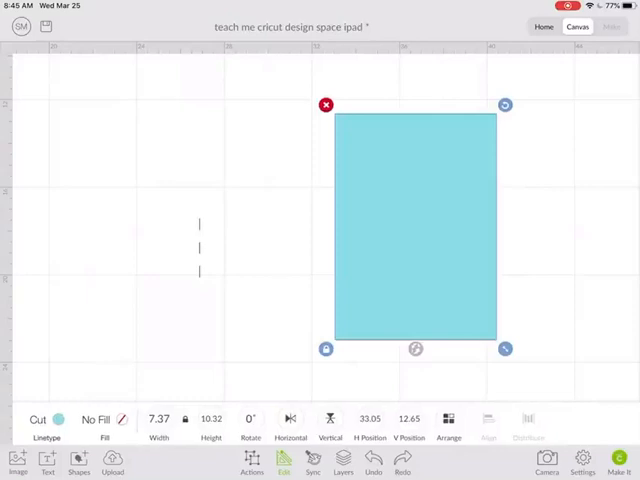
left_click(158, 418)
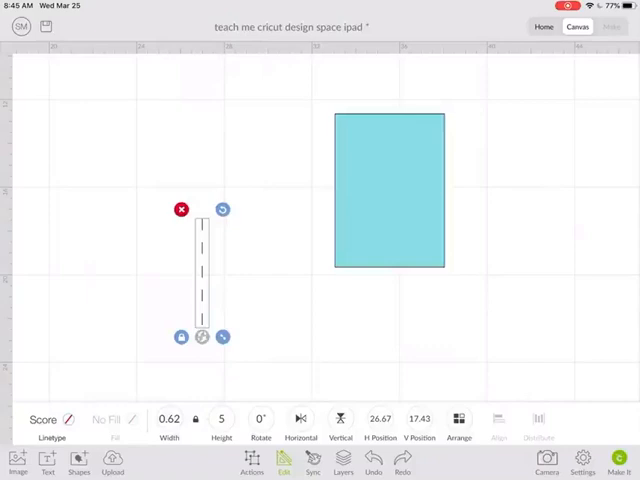
- Rotate the score line 90° flat, center it across the rectangle and attach it to the card base
left_click(260, 418)
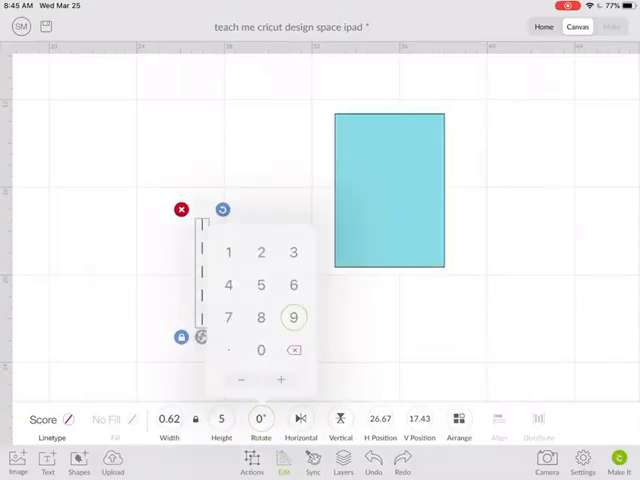
left_click(292, 317)
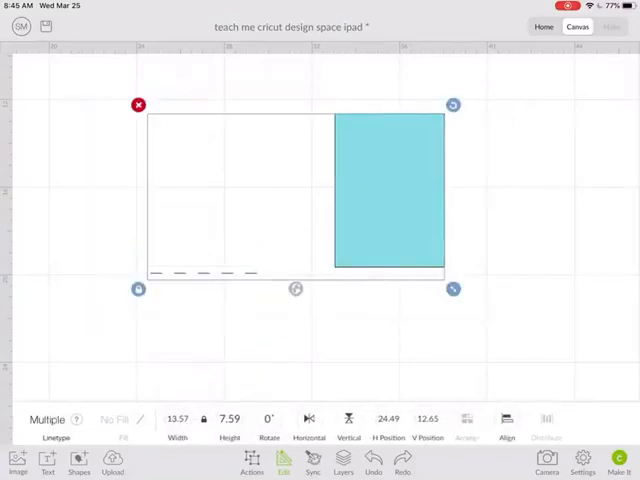
left_click(506, 421)
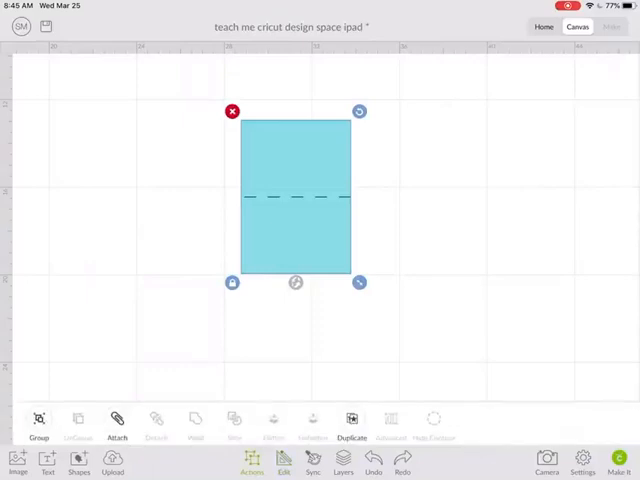
left_click(116, 425)
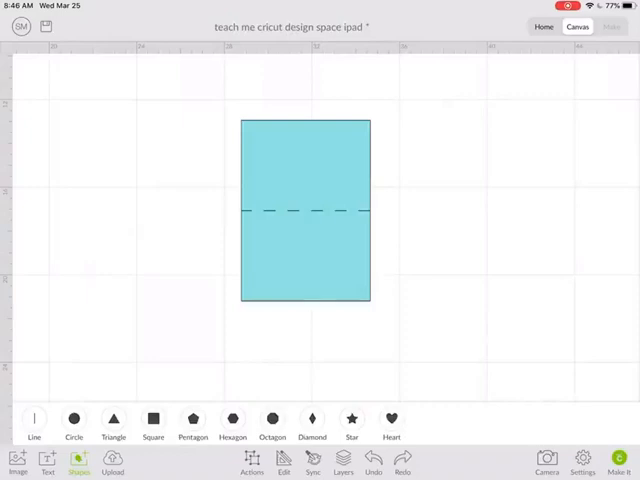
- Move the card right and add an enlarged, taller dark heart to its left
left_click_drag(305, 207, 328, 207)
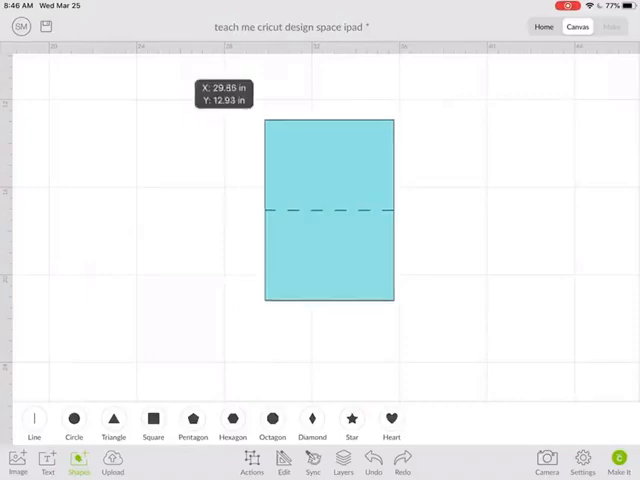
left_click_drag(328, 207, 505, 202)
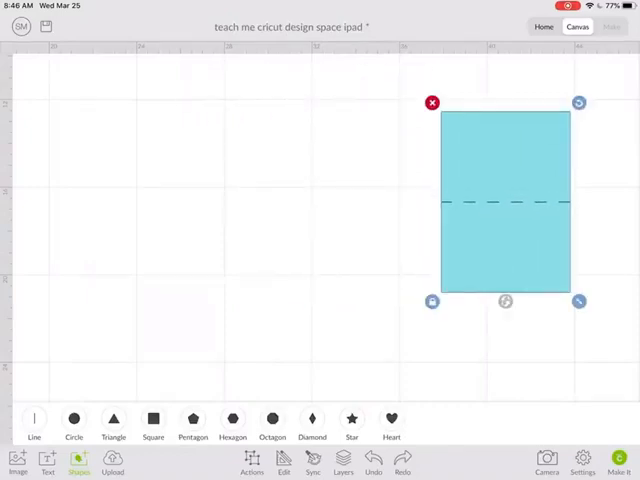
left_click(391, 420)
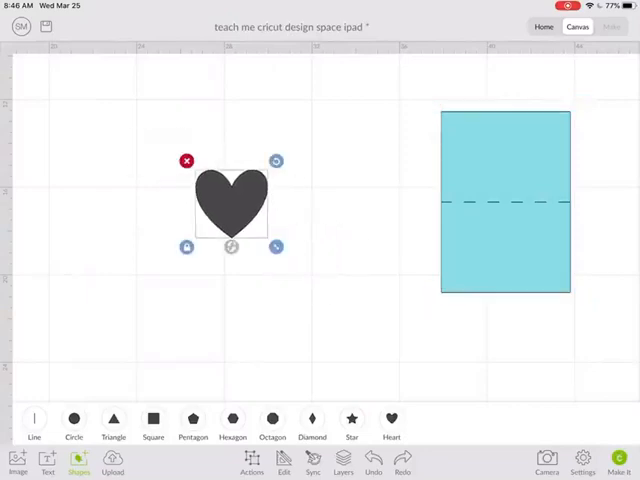
left_click_drag(276, 246, 344, 311)
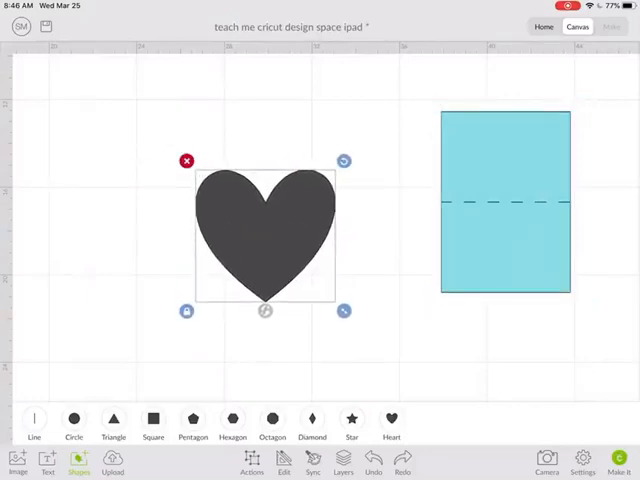
left_click_drag(344, 310, 345, 363)
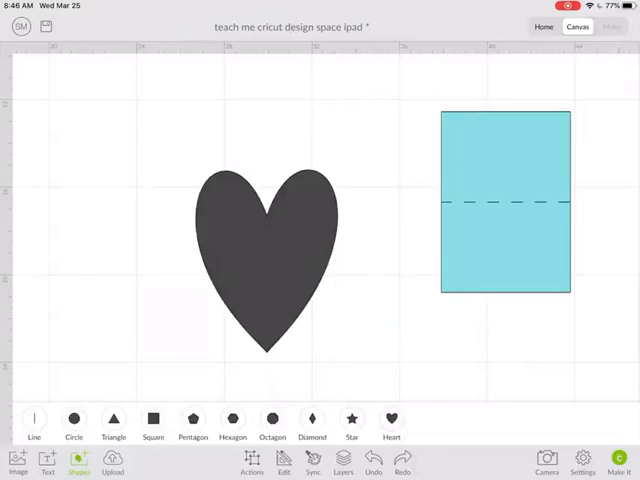
- Slice a smaller duplicate heart out of the original and delete the inner piece, leaving a hollow frame
left_click(267, 260)
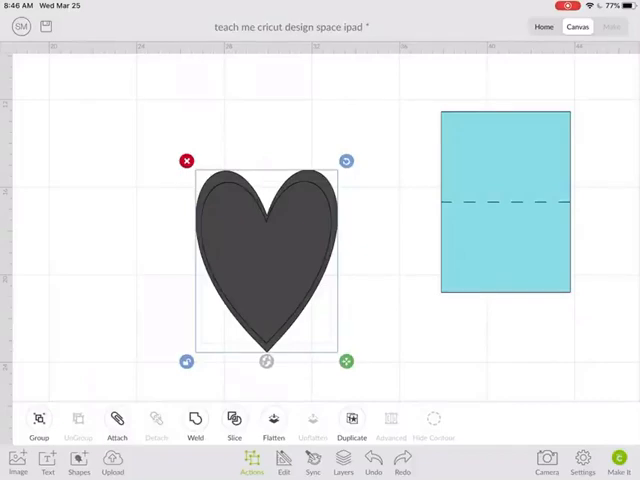
left_click(284, 466)
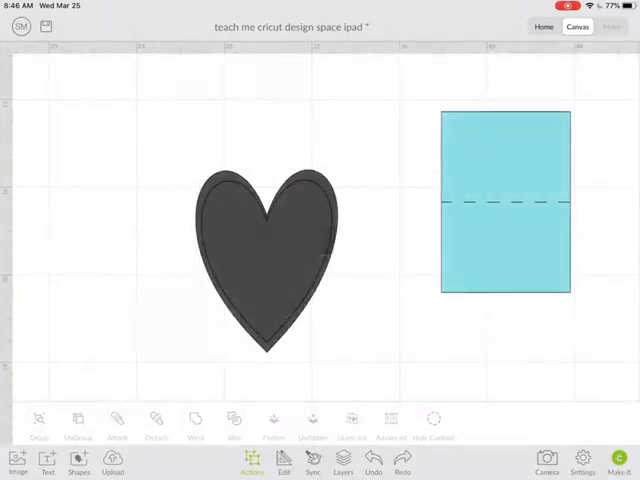
left_click(351, 419)
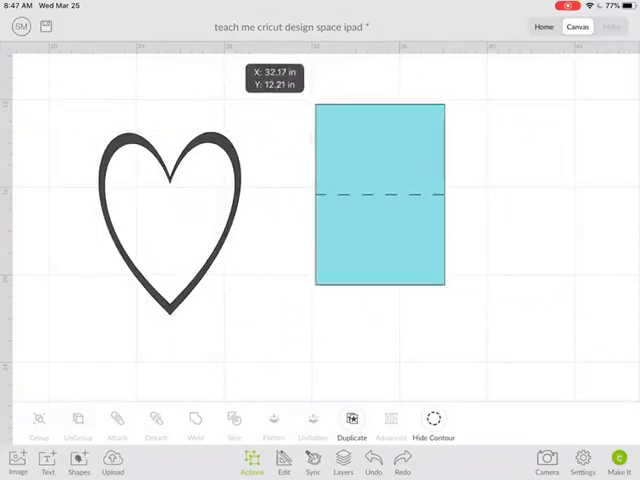
left_click(379, 190)
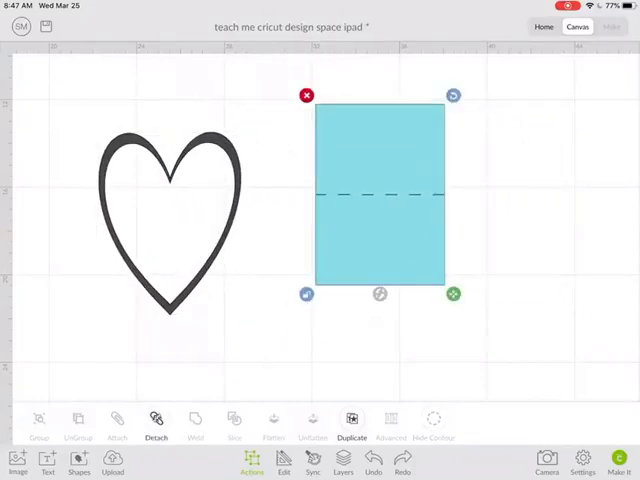